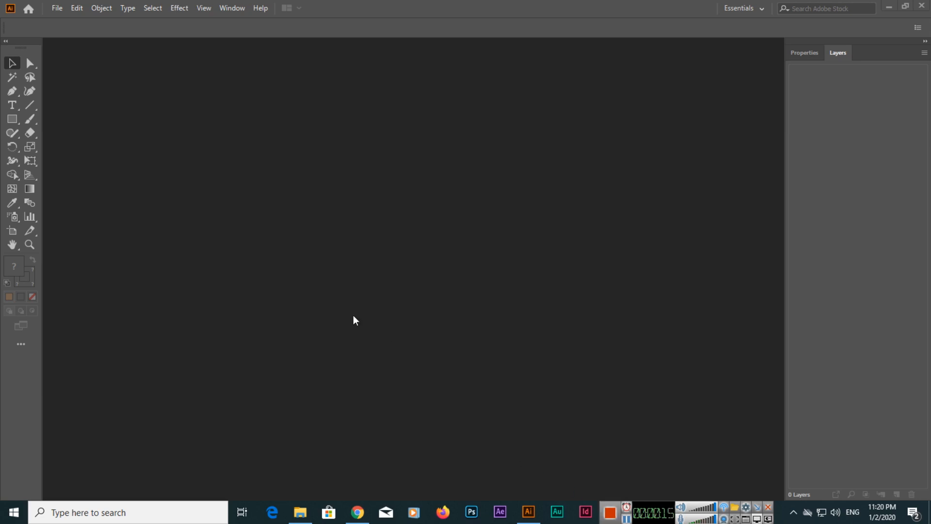
mouse_move(265, 282)
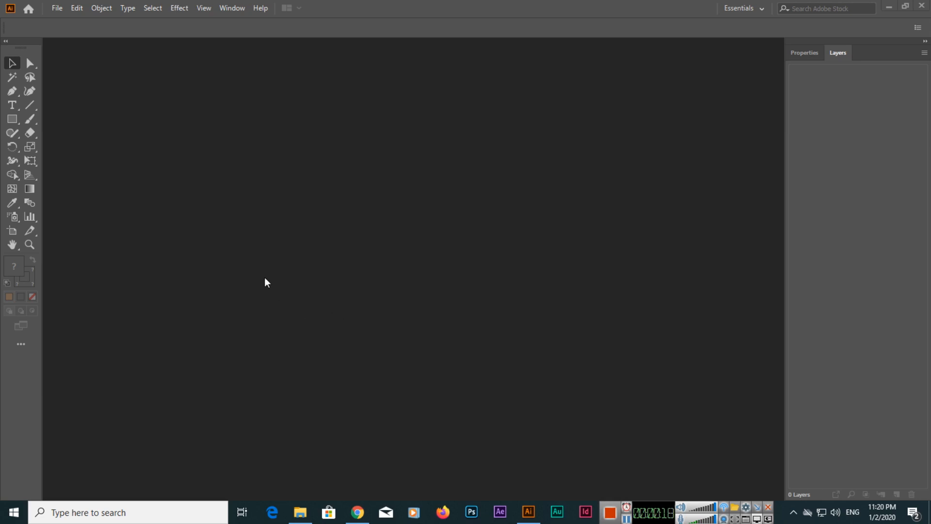
mouse_move(61, 110)
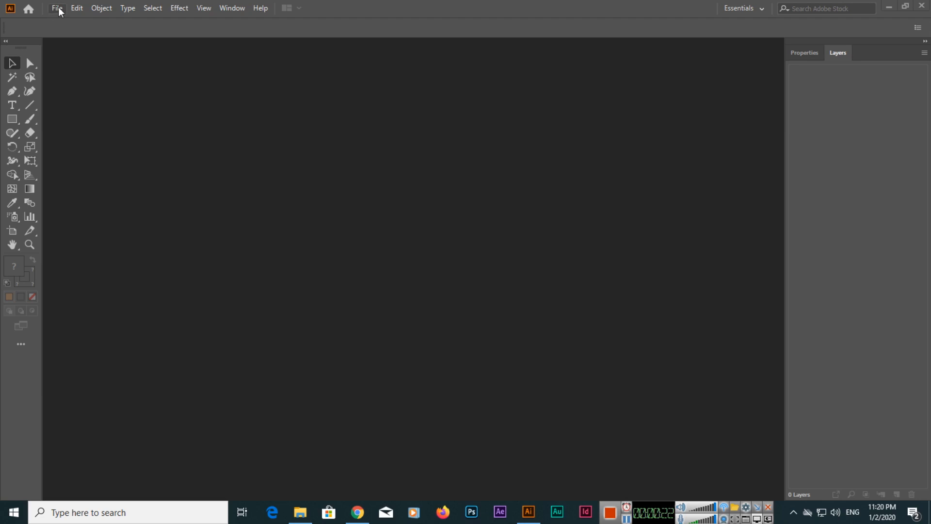
Step: Reveal the File menu commands with no document open
click(56, 7)
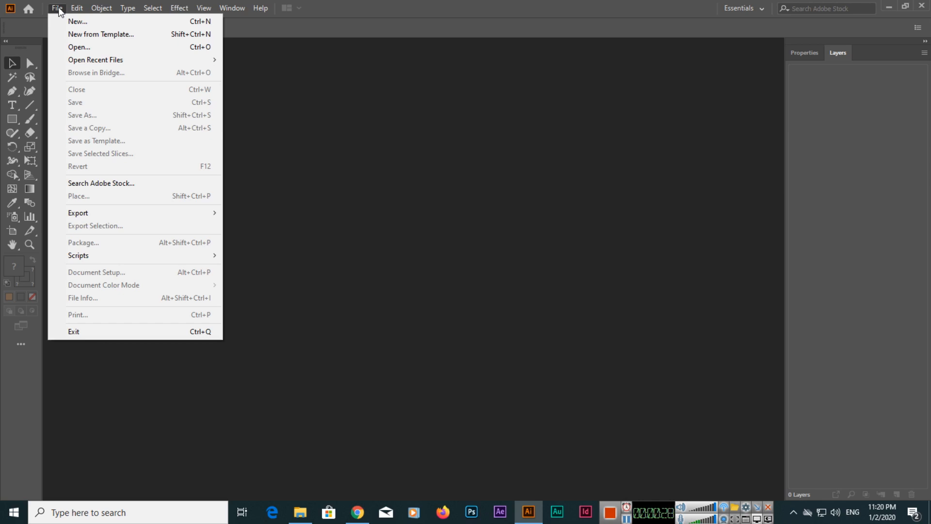
Step: Start a new document and show the blank Print presets
click(77, 21)
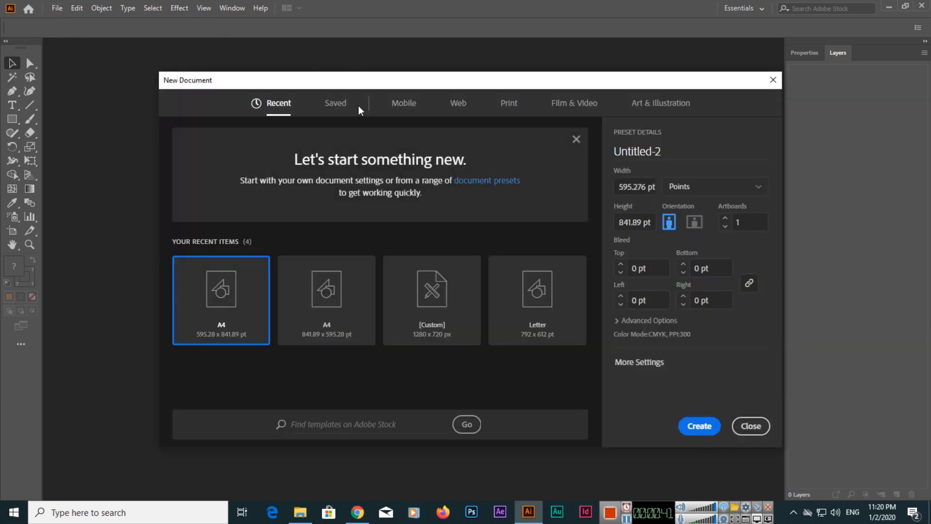
click(509, 102)
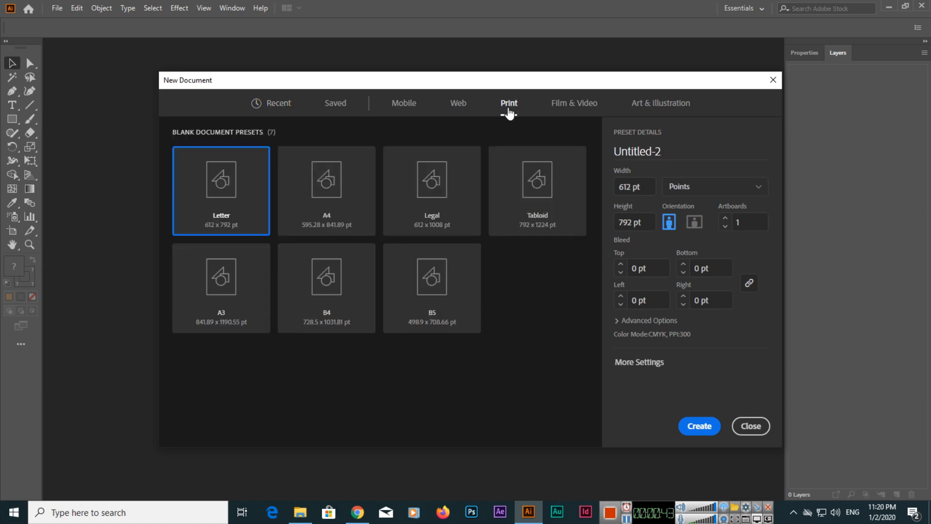
mouse_move(512, 111)
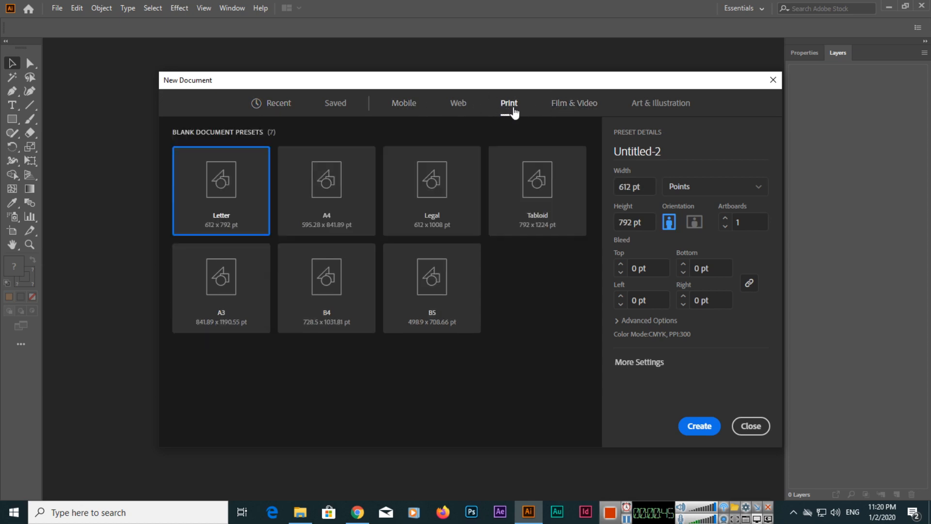
mouse_move(480, 104)
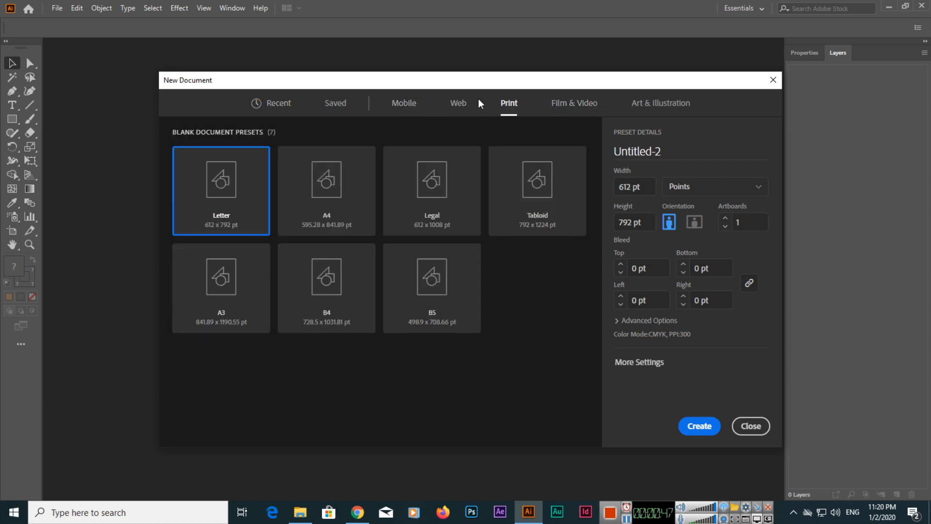
Step: Choose the A4 preset (595.276 × 841.89 pt) and name it My Business Letterhead
click(326, 191)
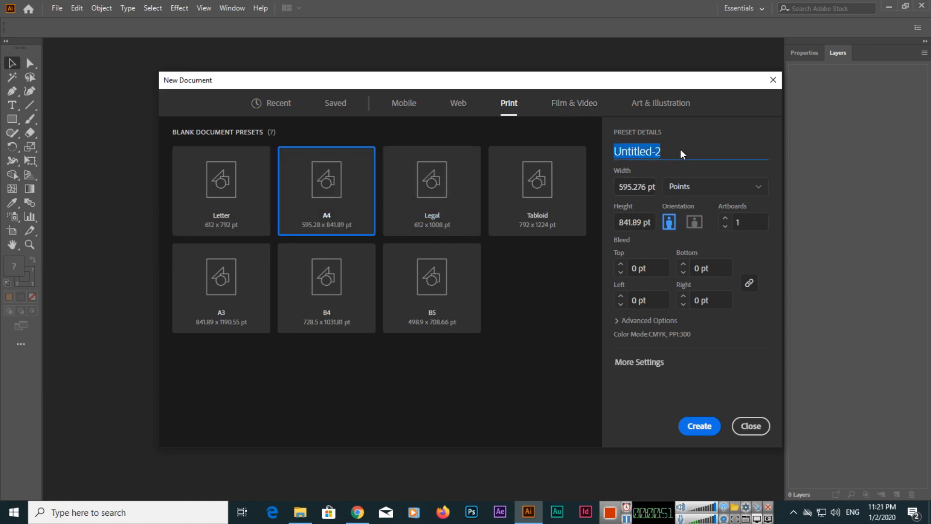
text(M)
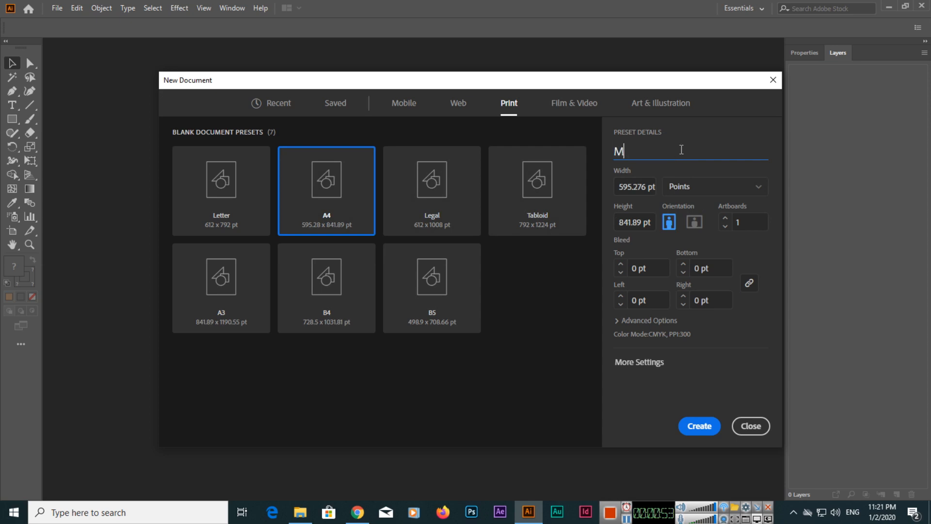
text(y Letterhead)
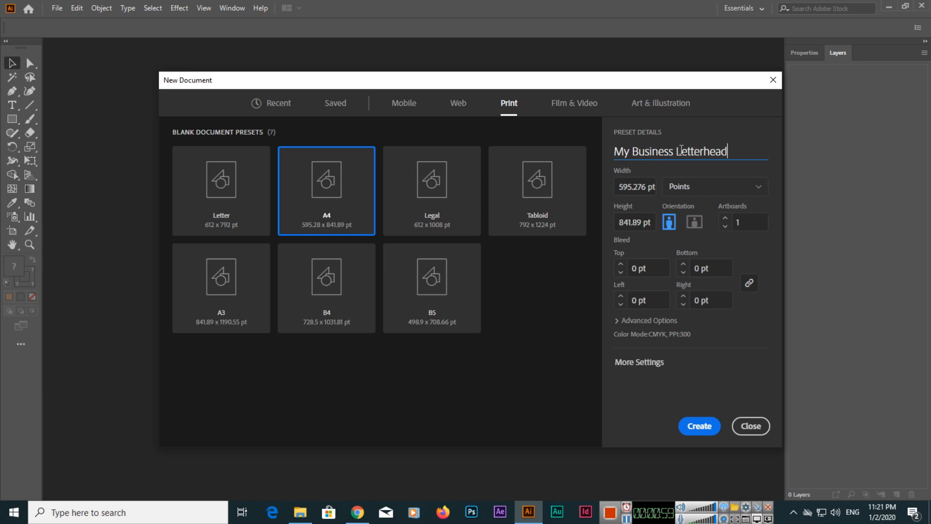
Step: Switch the document units to inches, giving 8.268 × 11.693 in with 0 in bleed
click(713, 186)
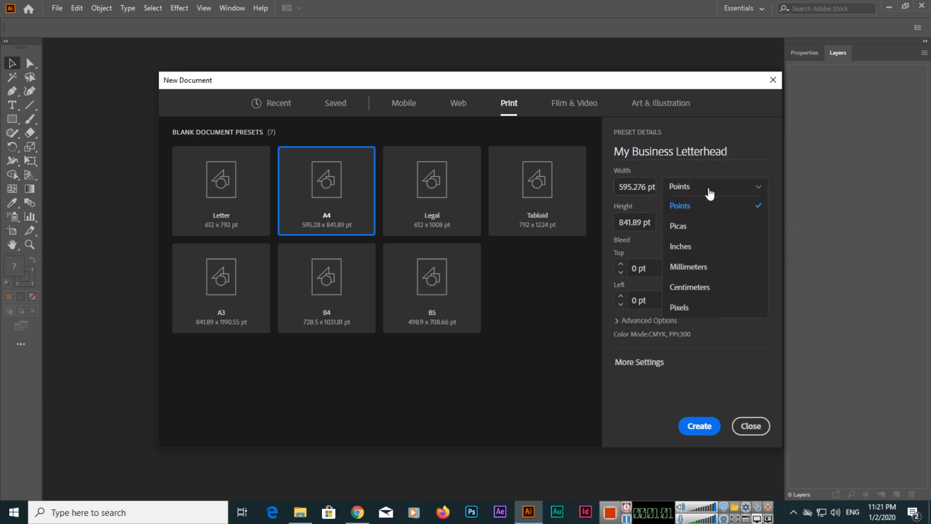
mouse_move(707, 225)
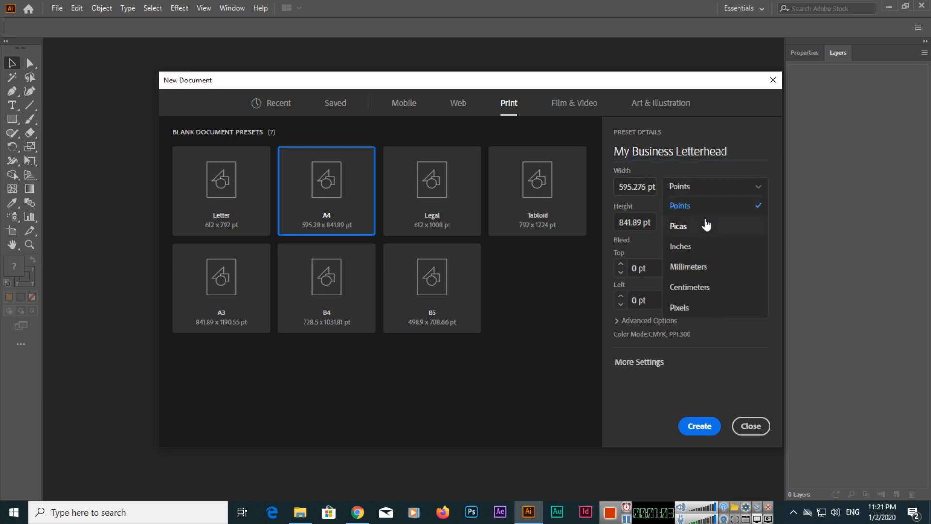
mouse_move(706, 250)
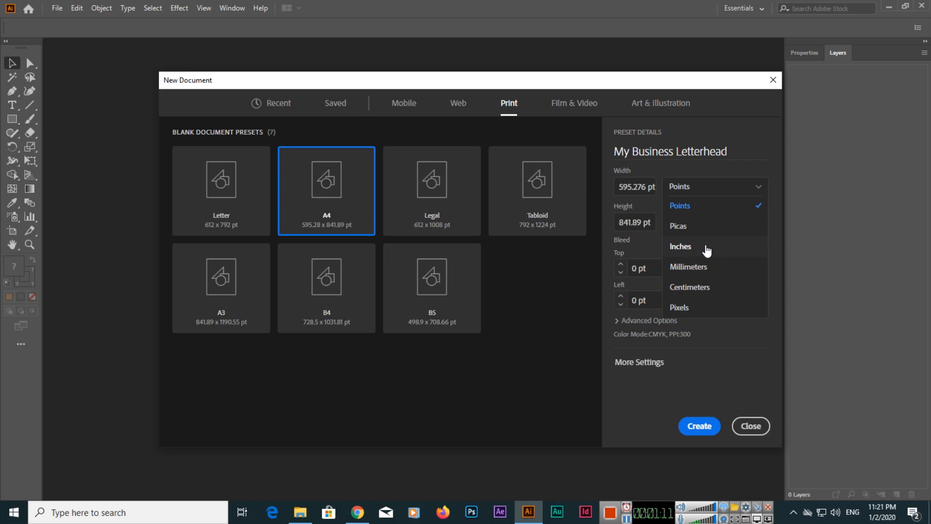
mouse_move(680, 307)
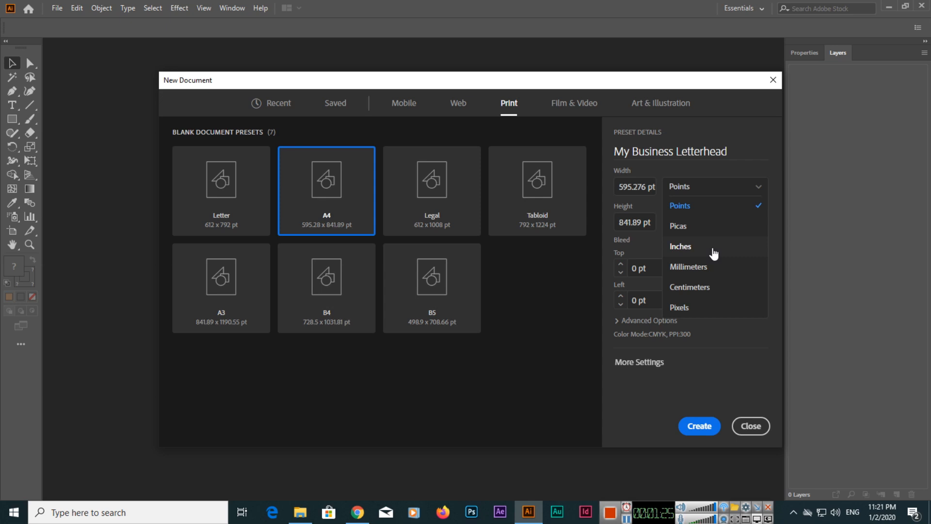
click(680, 246)
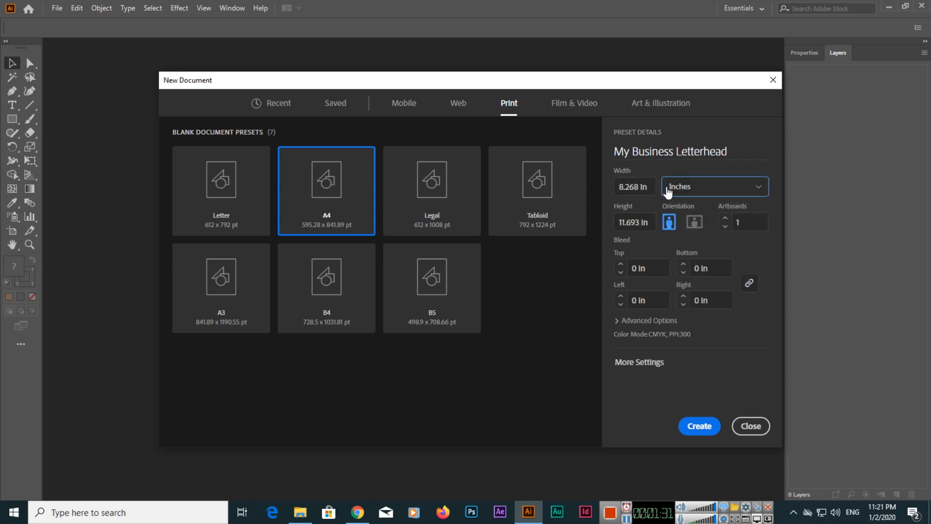
mouse_move(642, 202)
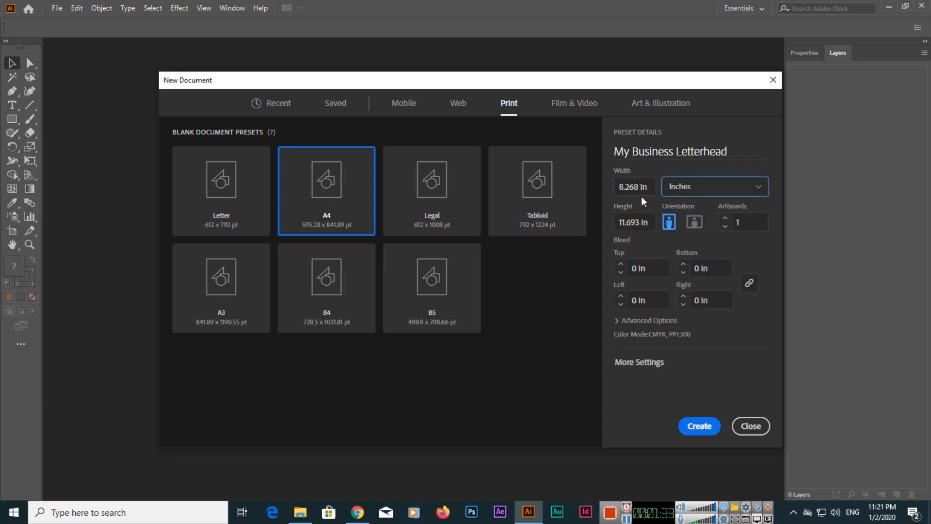
mouse_move(634, 237)
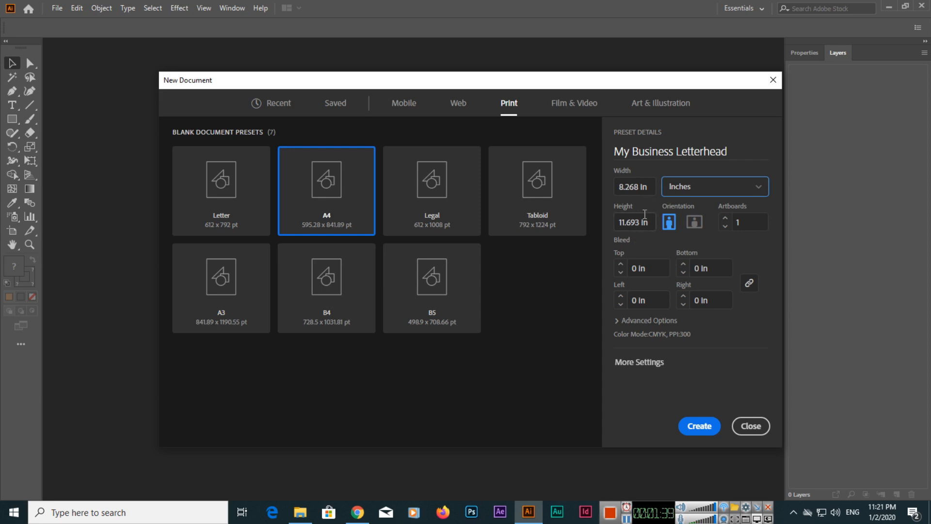
mouse_move(668, 222)
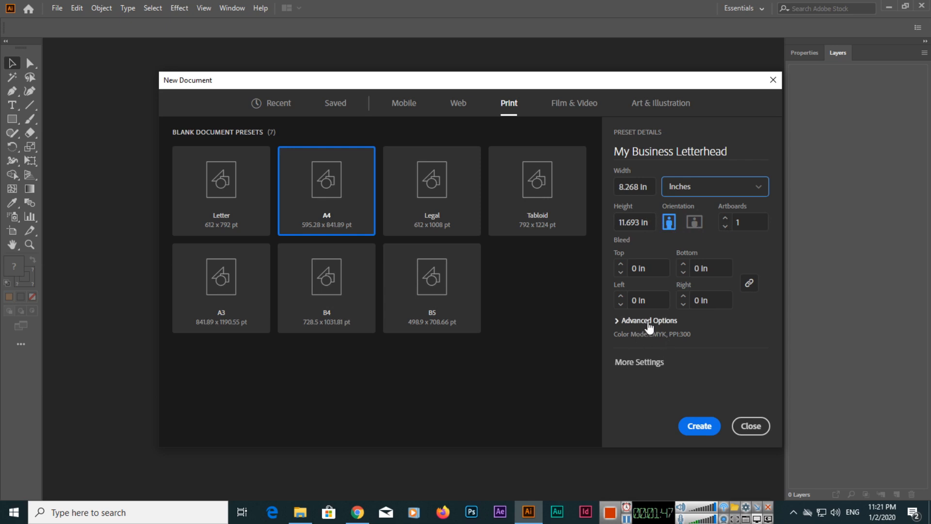
Step: In Advanced Options keep CMYK Color mode and High (300 ppi) raster effects
click(648, 321)
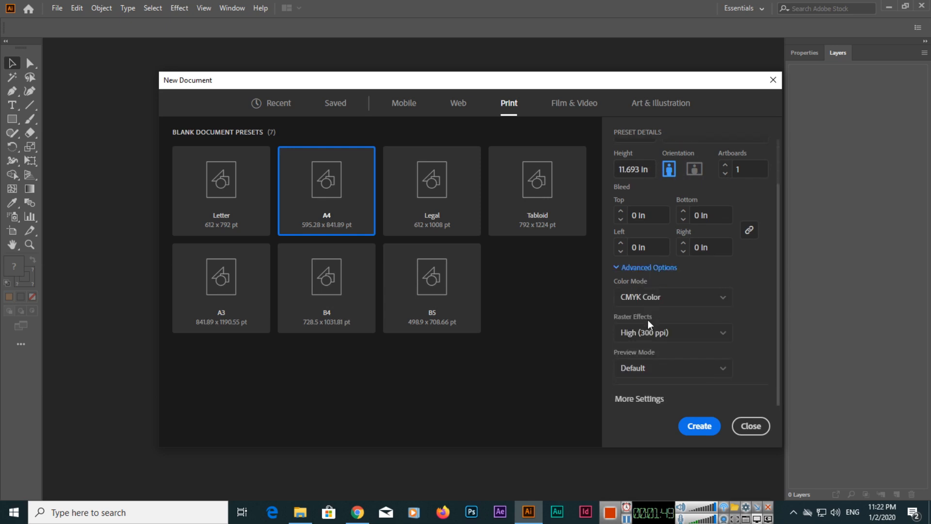
mouse_move(659, 309)
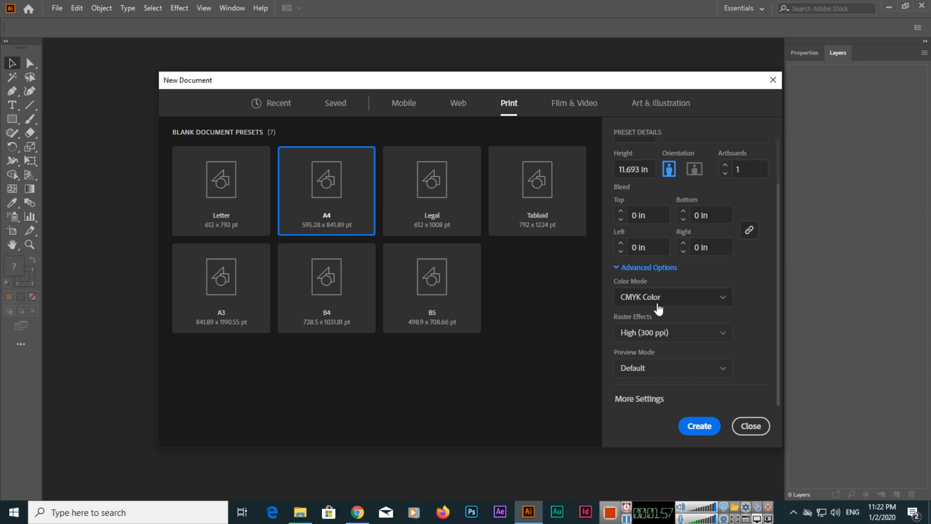
mouse_move(654, 307)
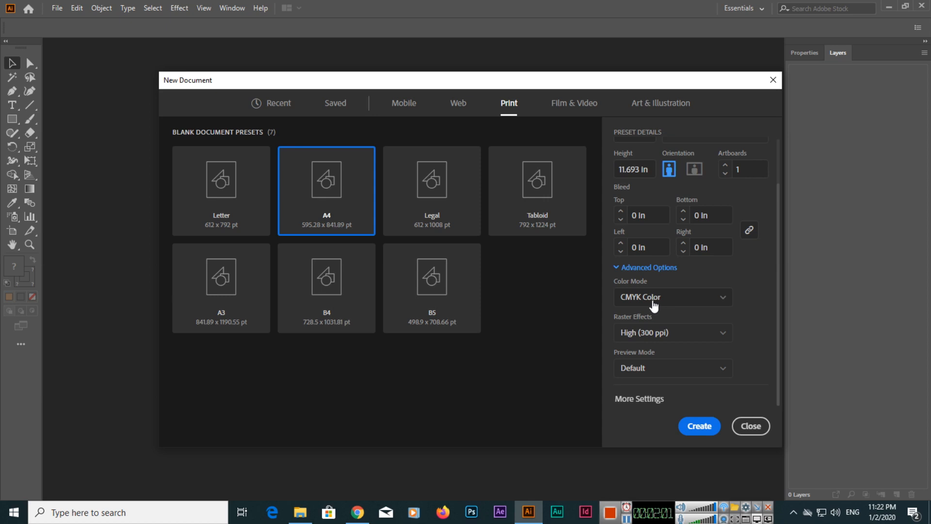
mouse_move(645, 303)
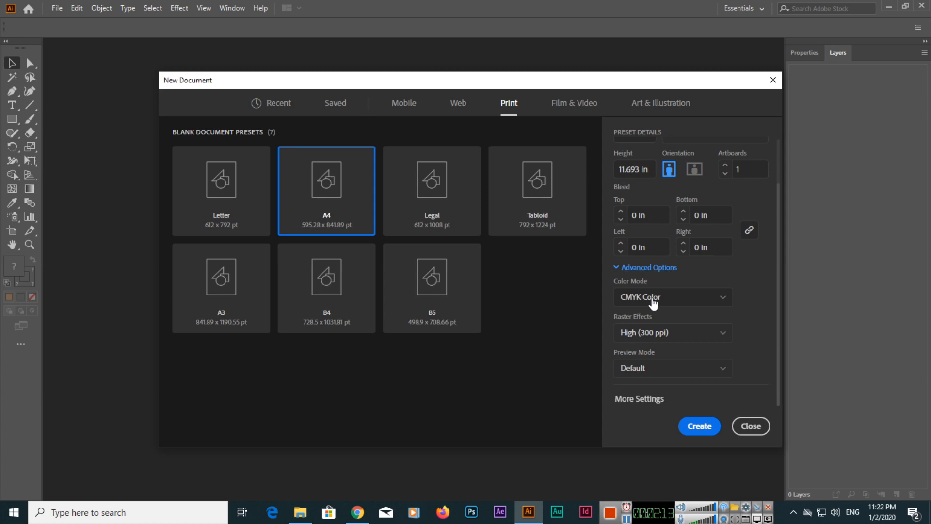
click(672, 297)
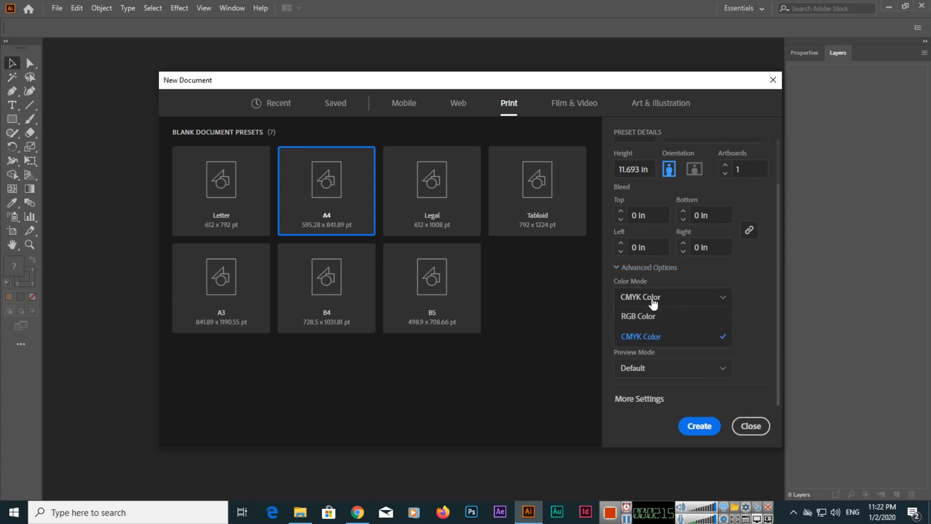
click(640, 336)
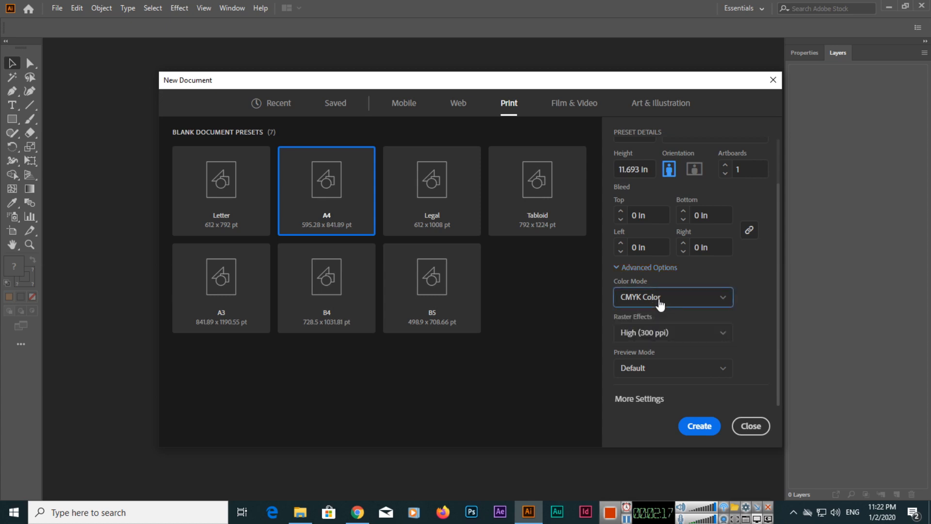
mouse_move(648, 338)
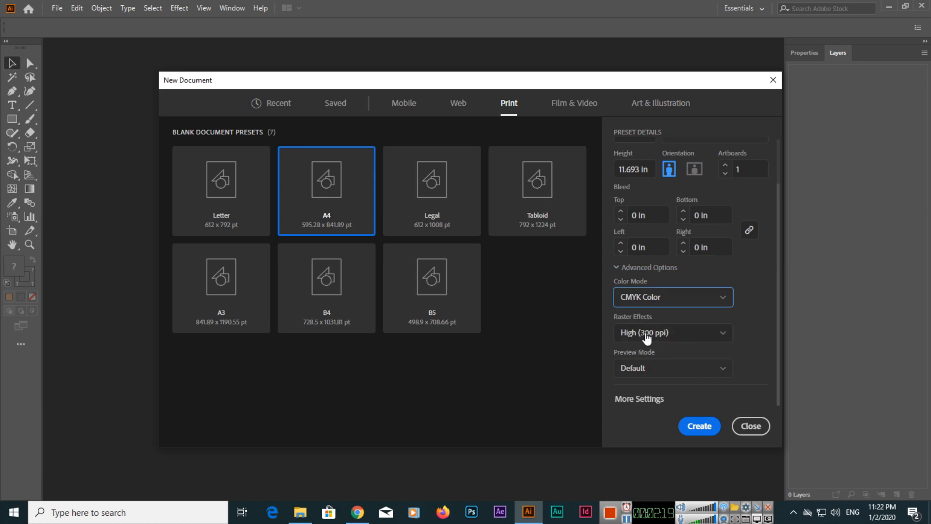
click(673, 331)
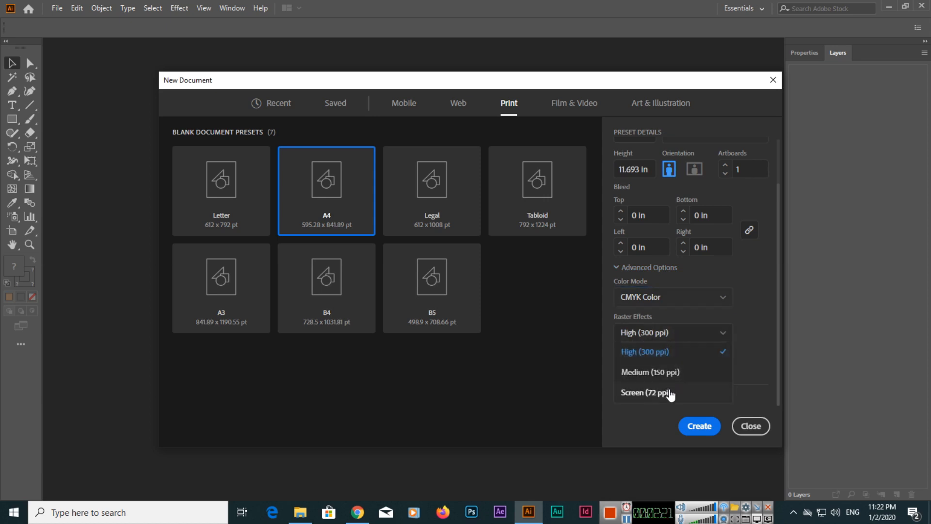
mouse_move(665, 360)
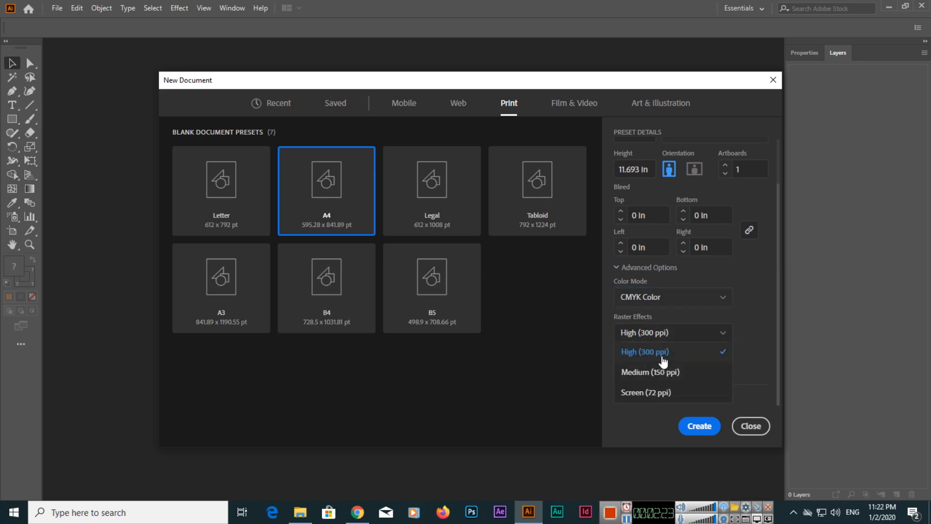
click(645, 352)
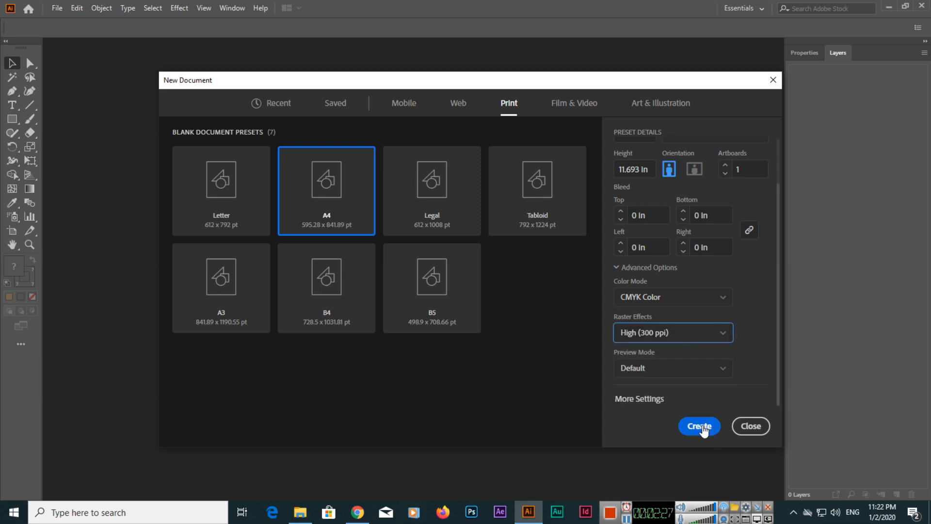
Step: Create the blank A4 letterhead document with its single empty layer
click(699, 426)
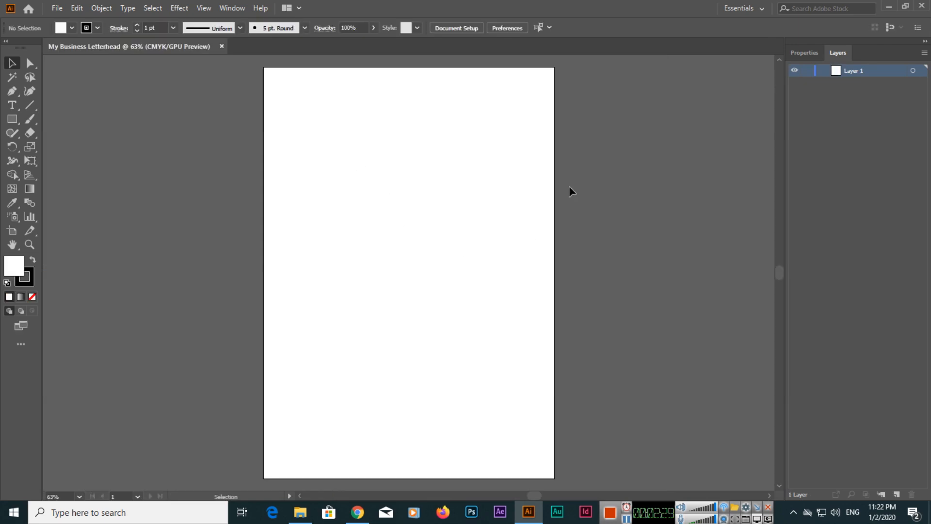
mouse_move(308, 192)
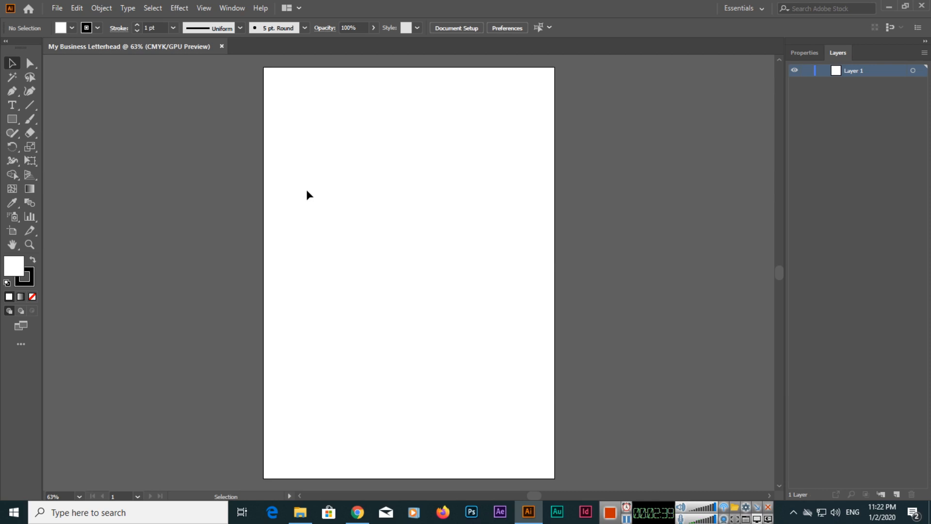
click(29, 64)
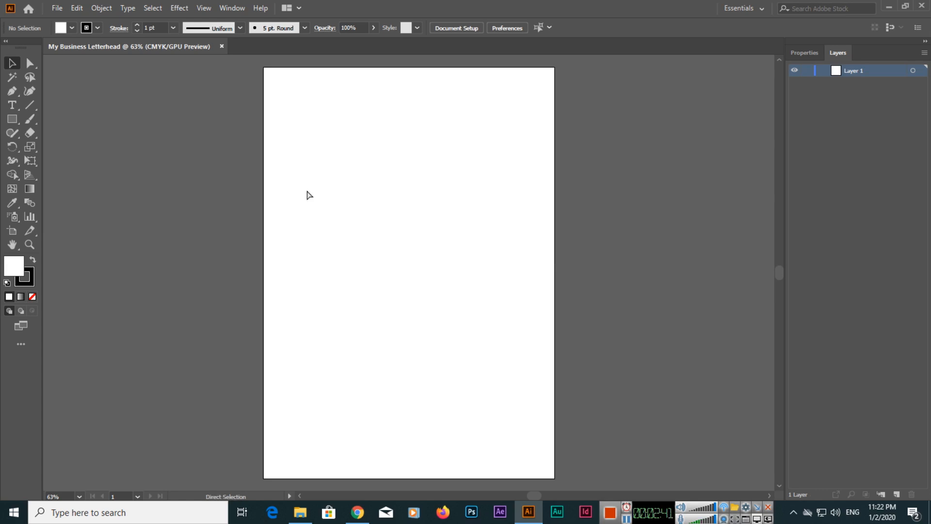
Step: Show the rulers in inches around the blank letterhead page via Ctrl+R
key(ctrl+r)
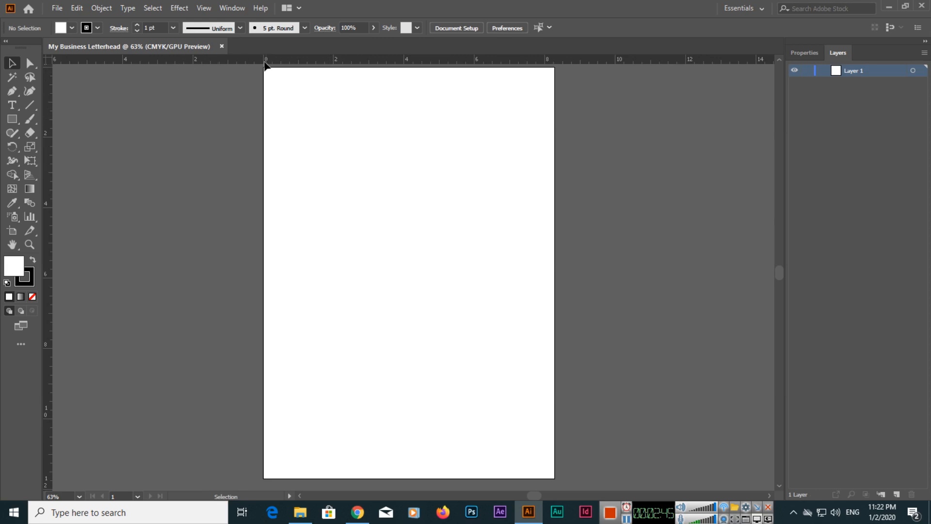
click(12, 63)
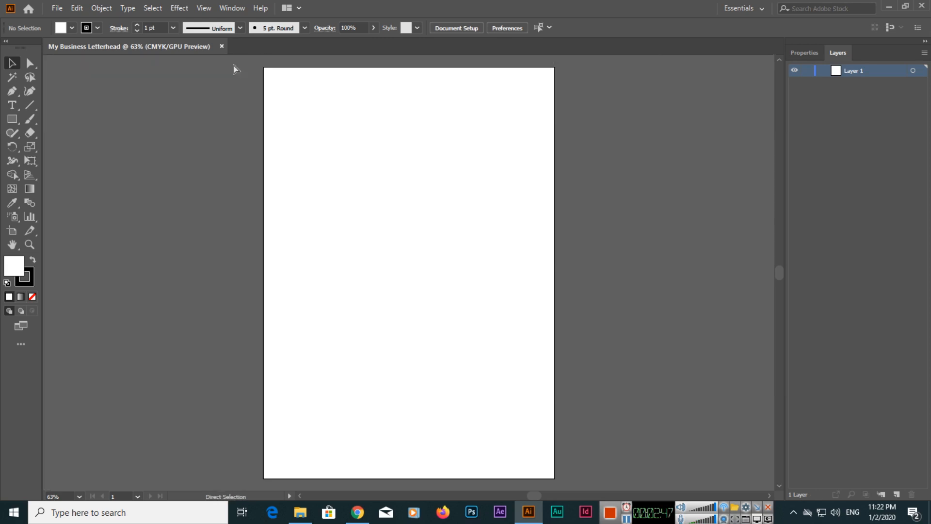
key(ctrl+r)
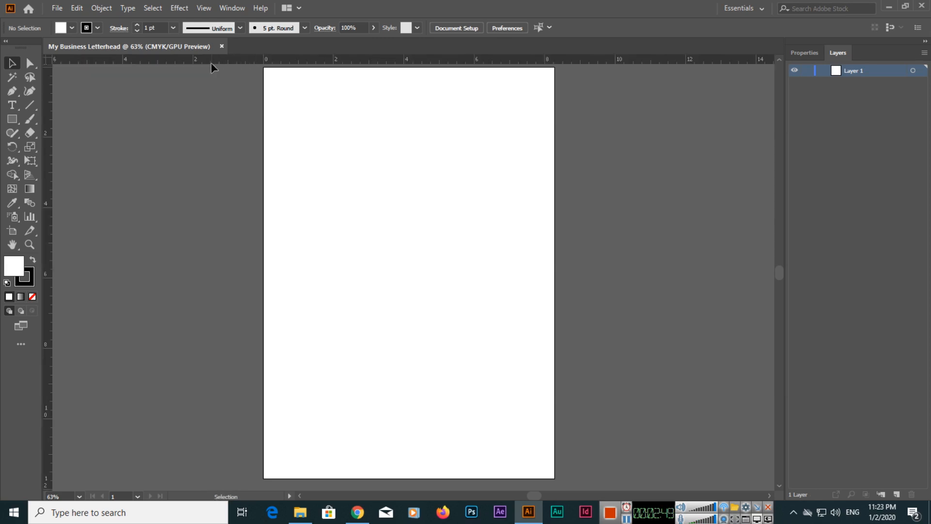
click(30, 63)
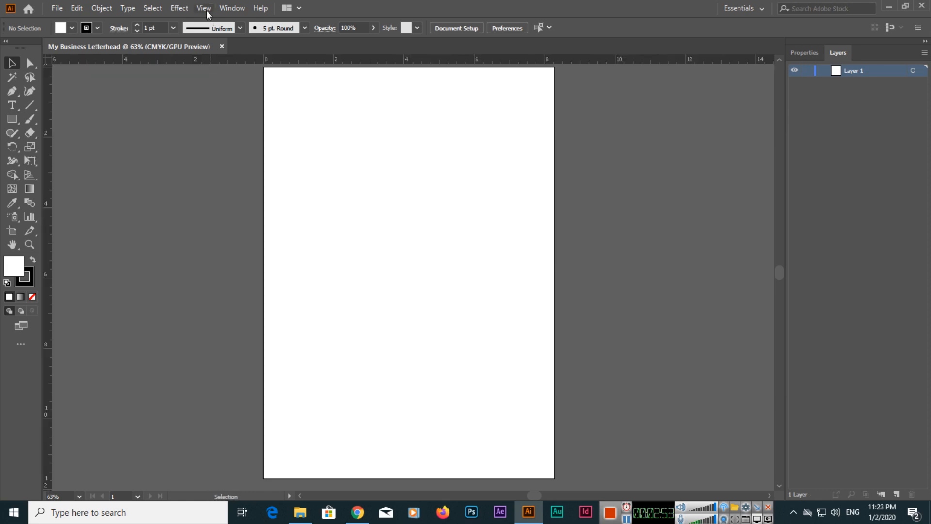
click(203, 8)
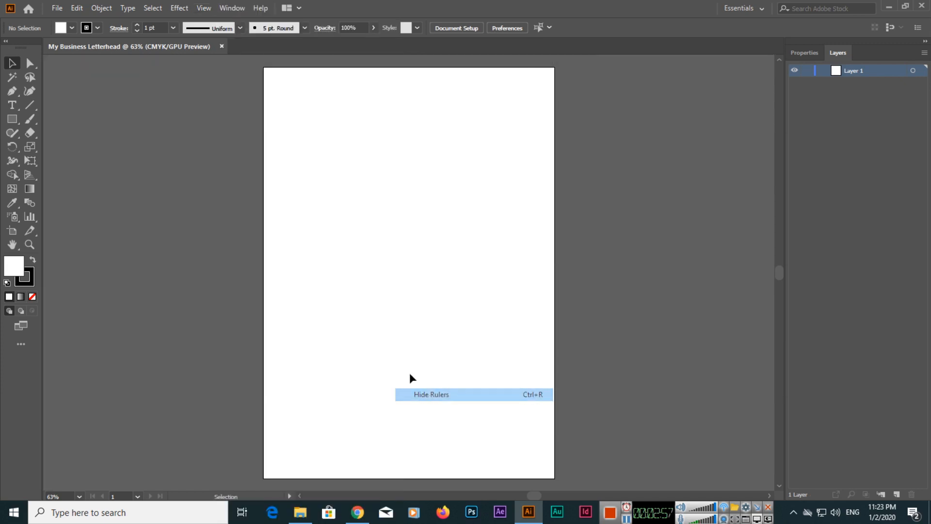
click(204, 8)
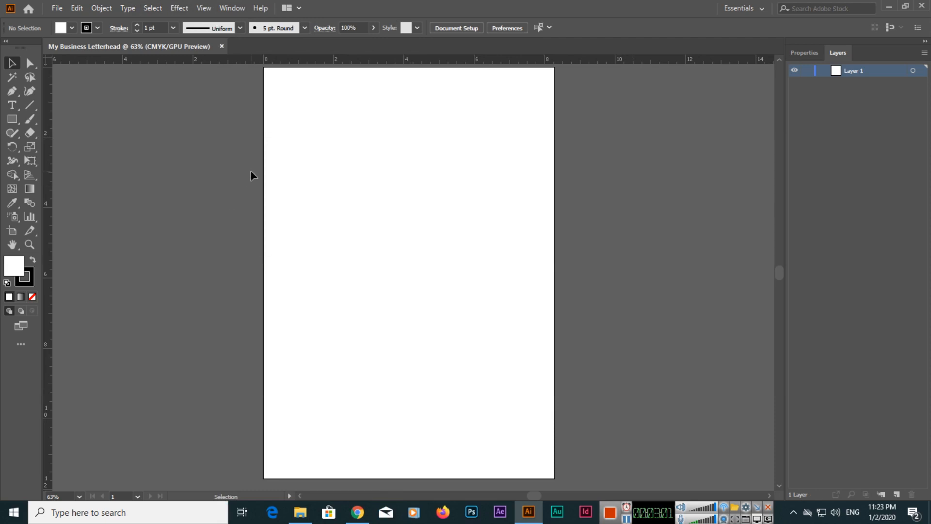
mouse_move(43, 95)
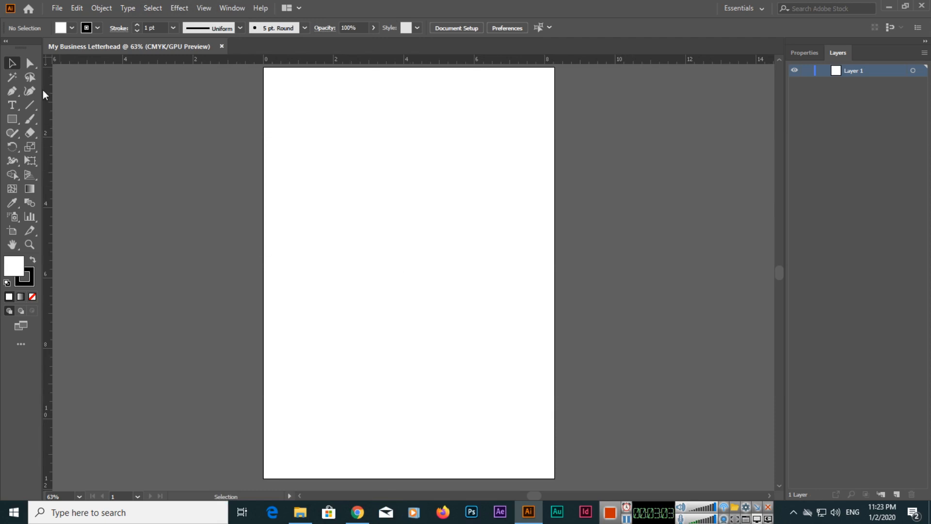
mouse_move(97, 176)
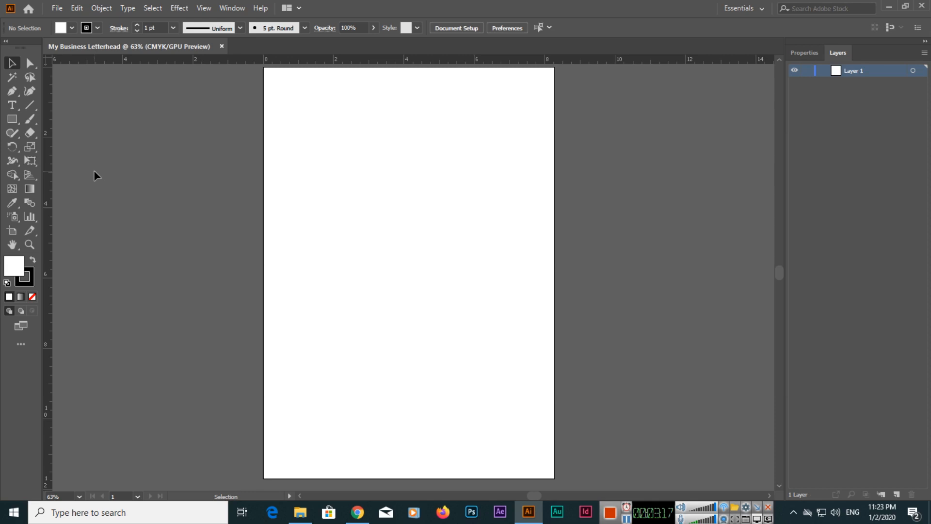
mouse_move(93, 179)
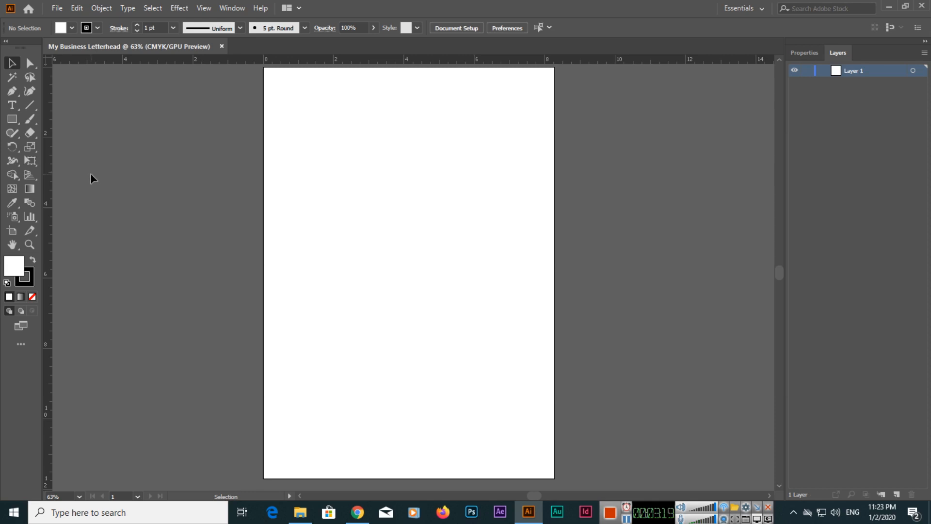